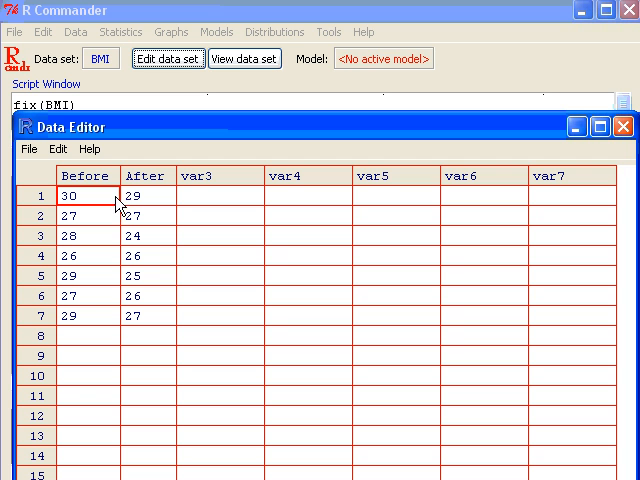
mouse_move(92, 180)
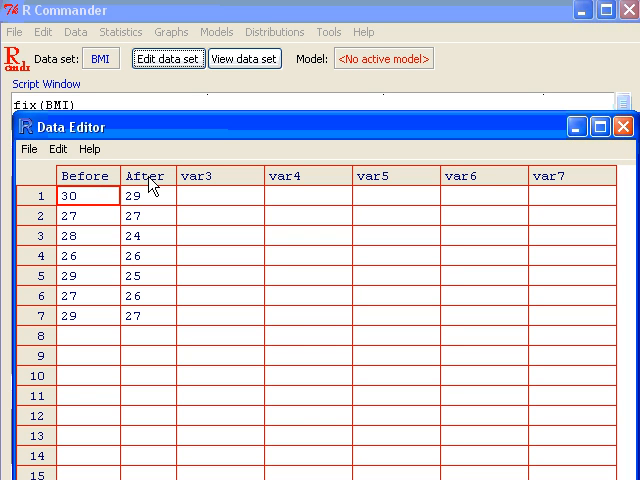
mouse_move(145, 261)
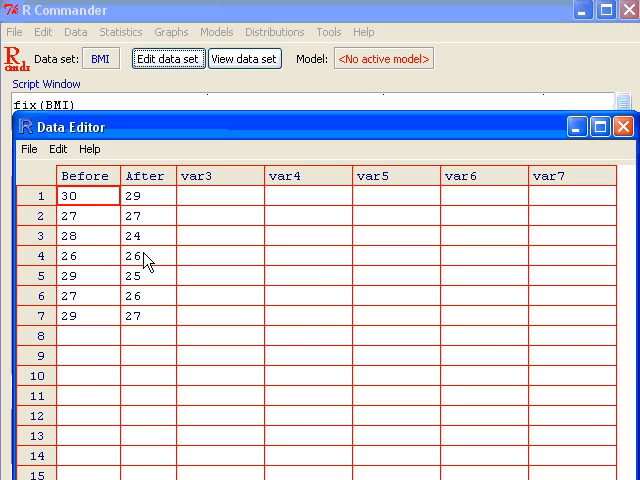
mouse_move(48, 203)
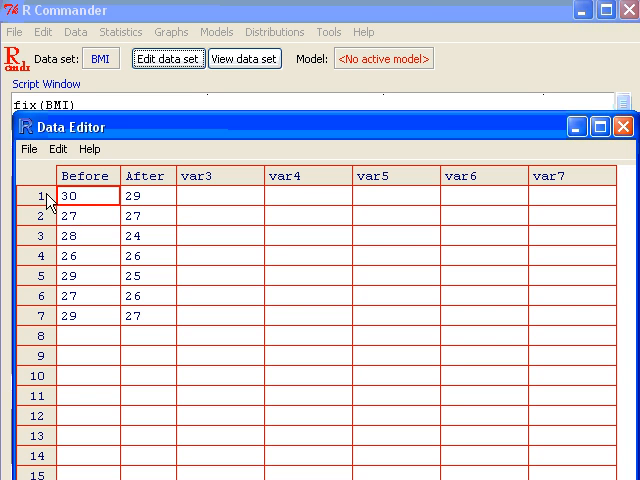
mouse_move(135, 208)
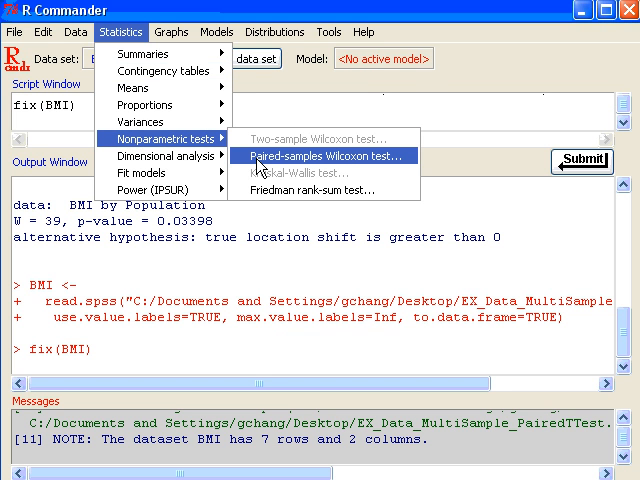
Pair Before with After in the paired Wilcoxon dialog, with alternative Difference > 0
click(319, 155)
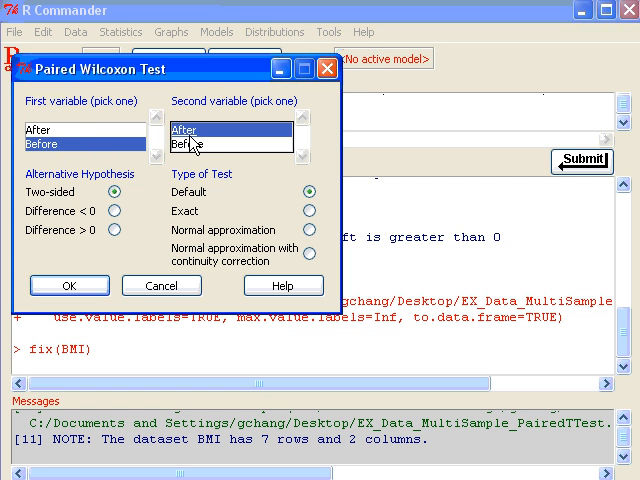
click(113, 229)
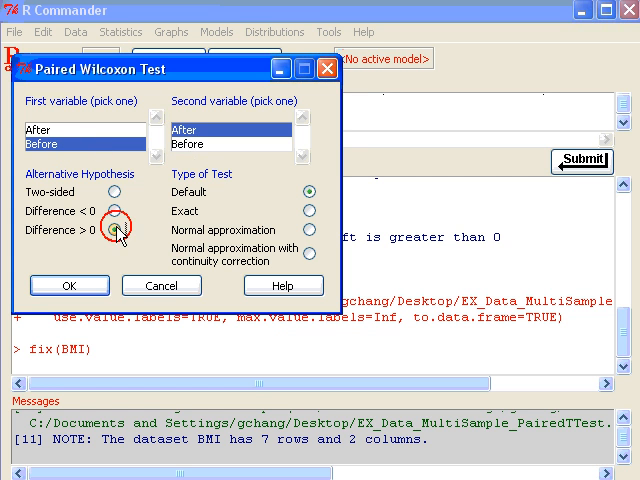
click(113, 227)
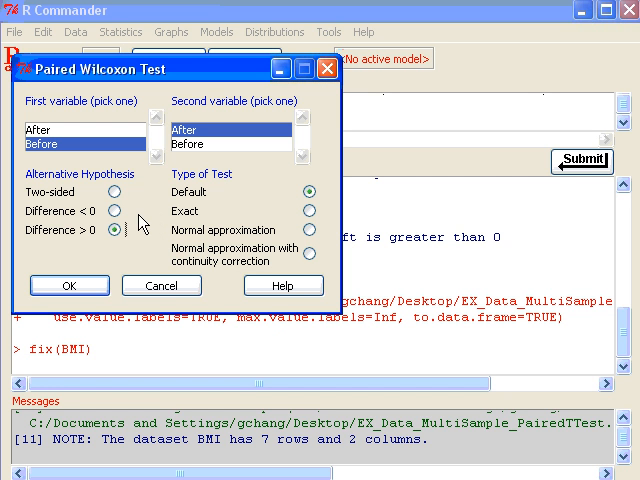
mouse_move(141, 214)
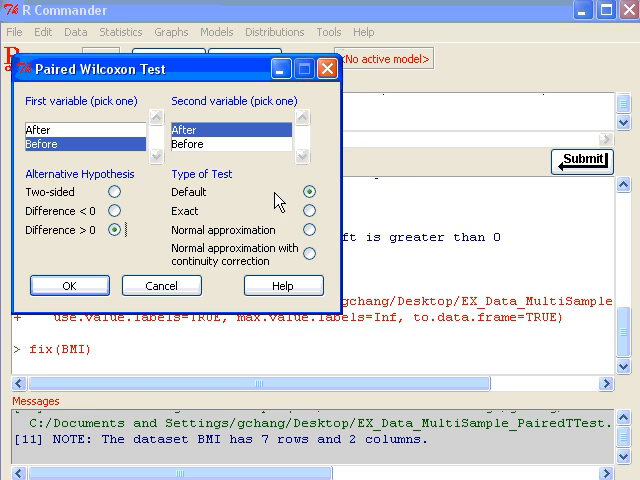
Run the test and highlight the reported p-value 0.02838 (V = 15) in the output
click(69, 285)
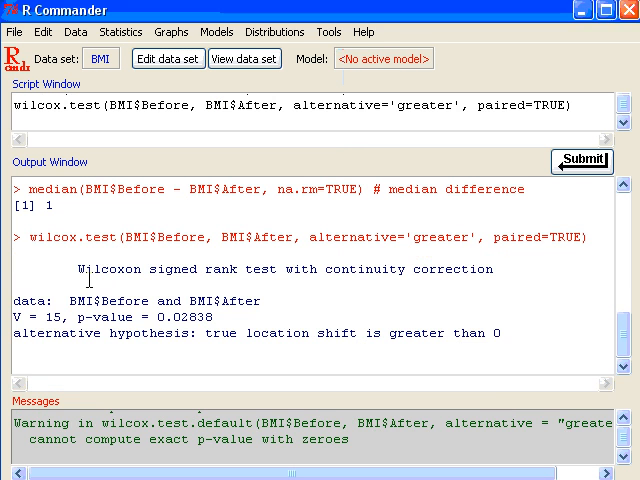
mouse_move(360, 347)
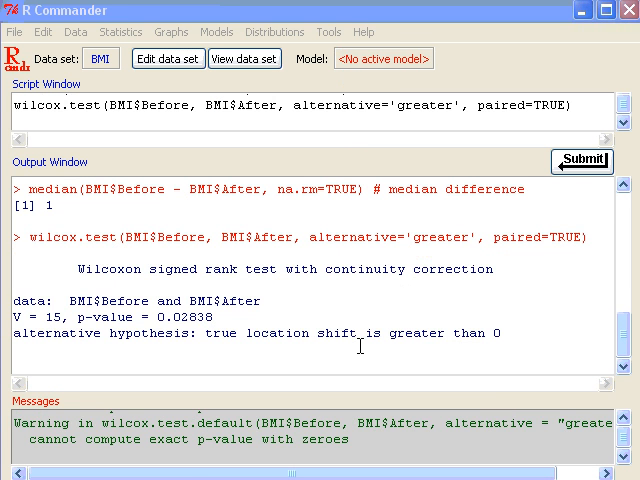
mouse_move(234, 322)
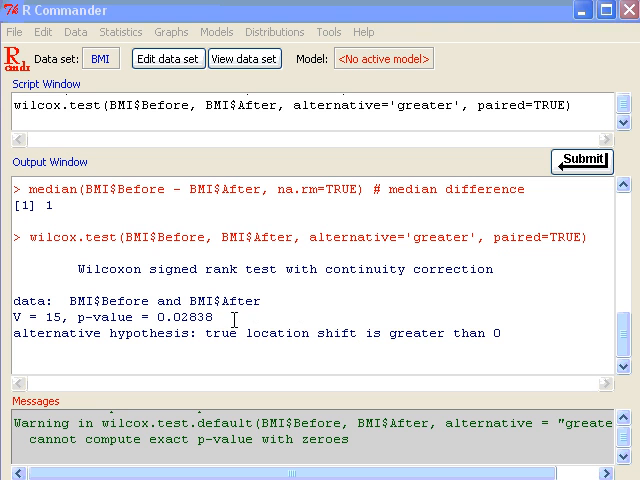
double_click(183, 317)
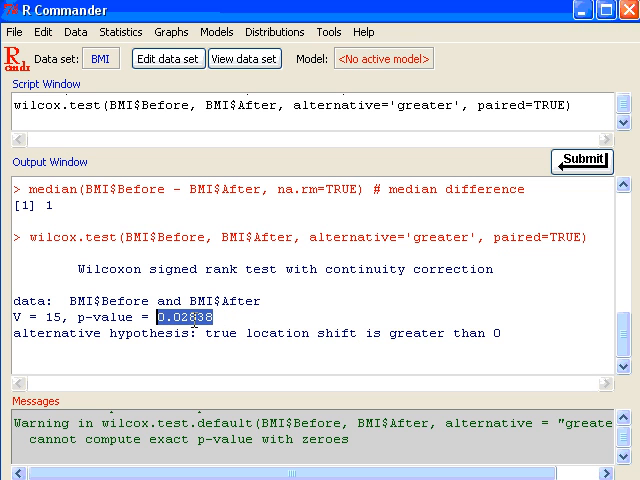